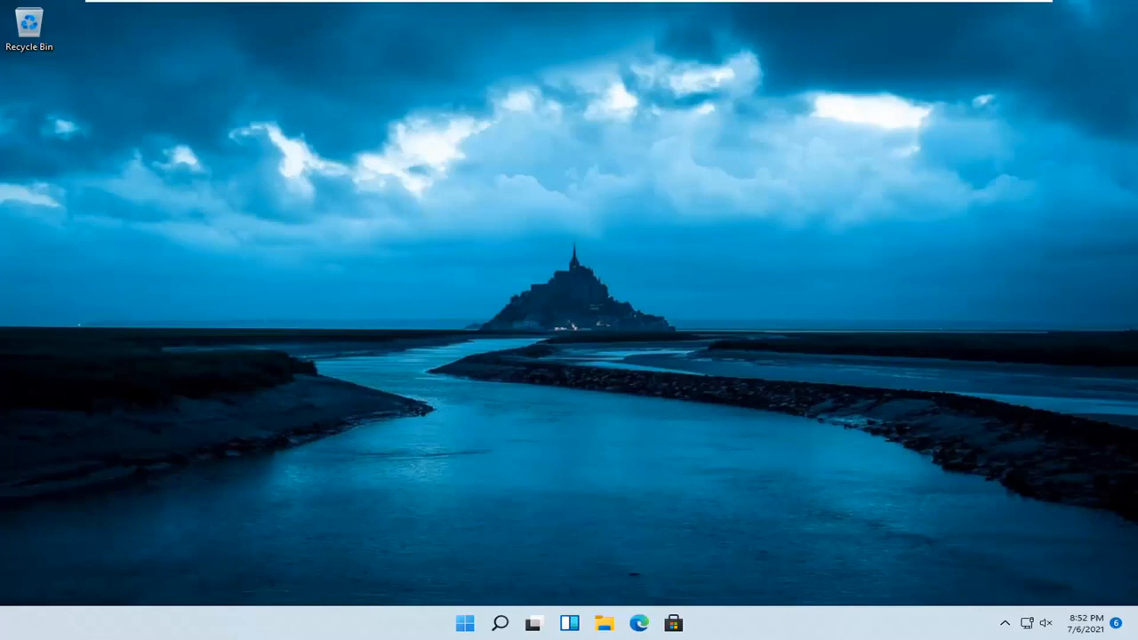
mouse_move(500, 622)
type("se")
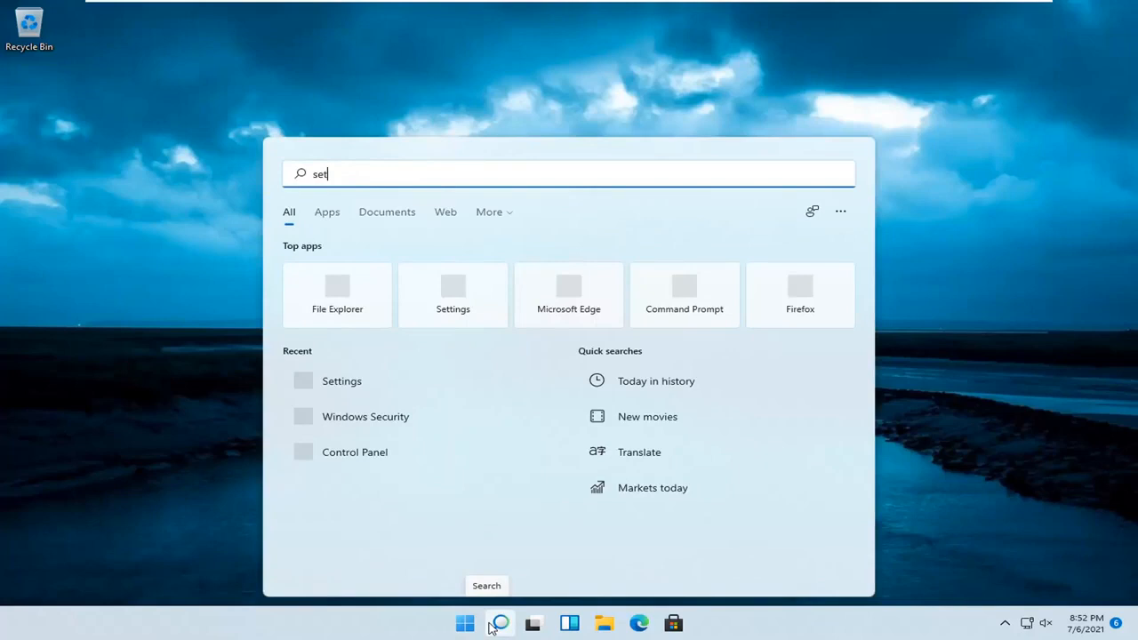
Search for 'settings' so the Settings app shows as the best match
type("tings")
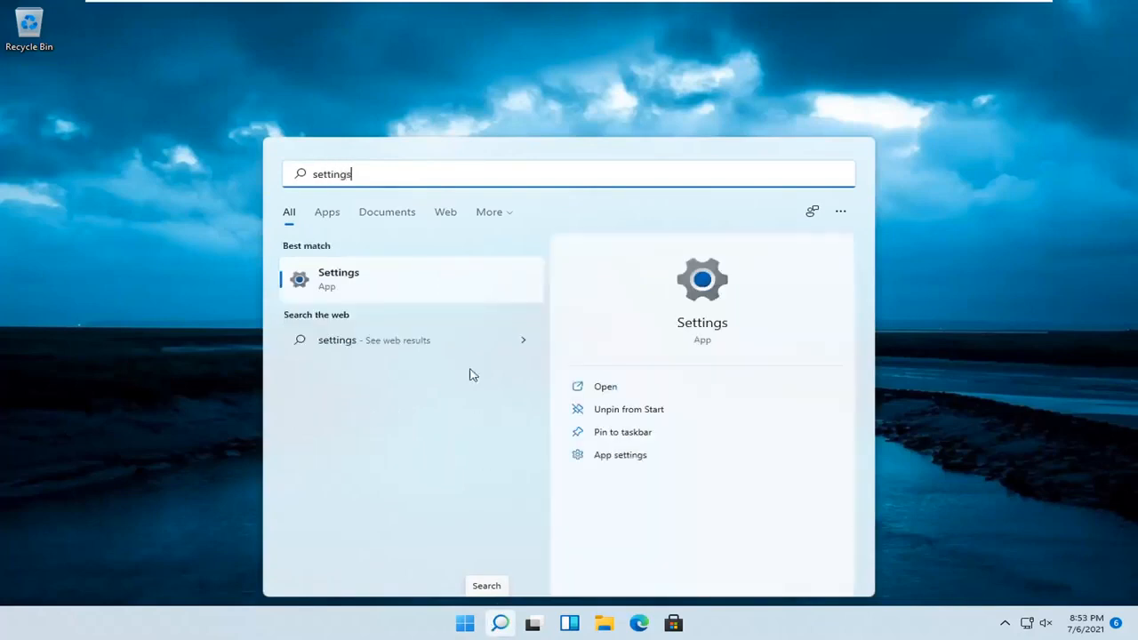
mouse_move(338, 290)
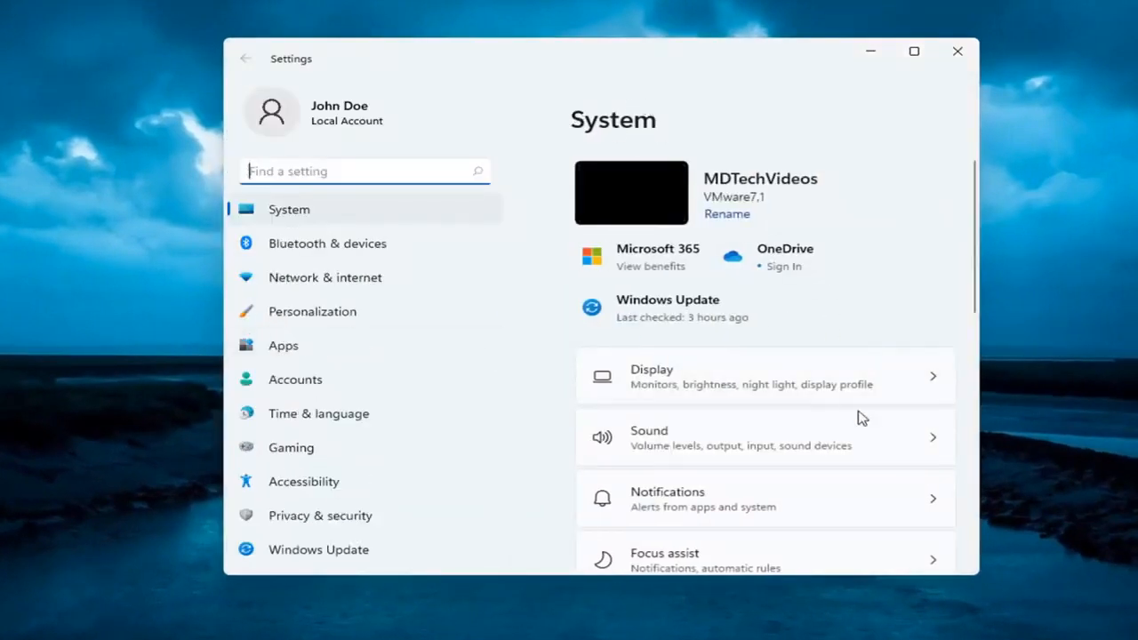
Go to System > Activation, showing Windows 11 Pro as activated
scroll("down", 3)
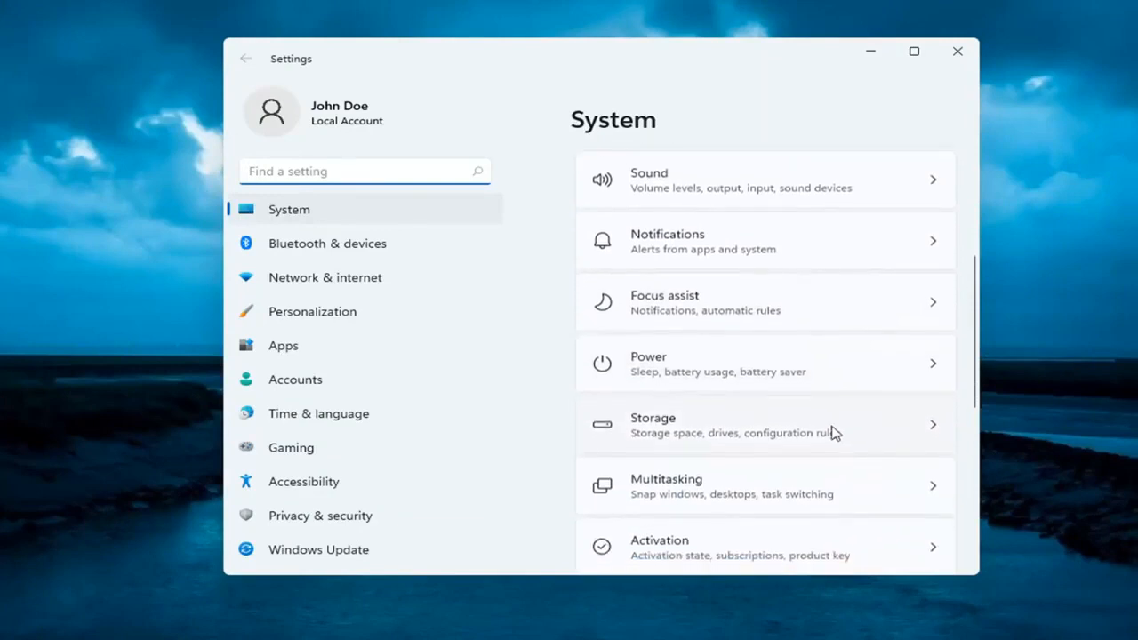
scroll("down", 3)
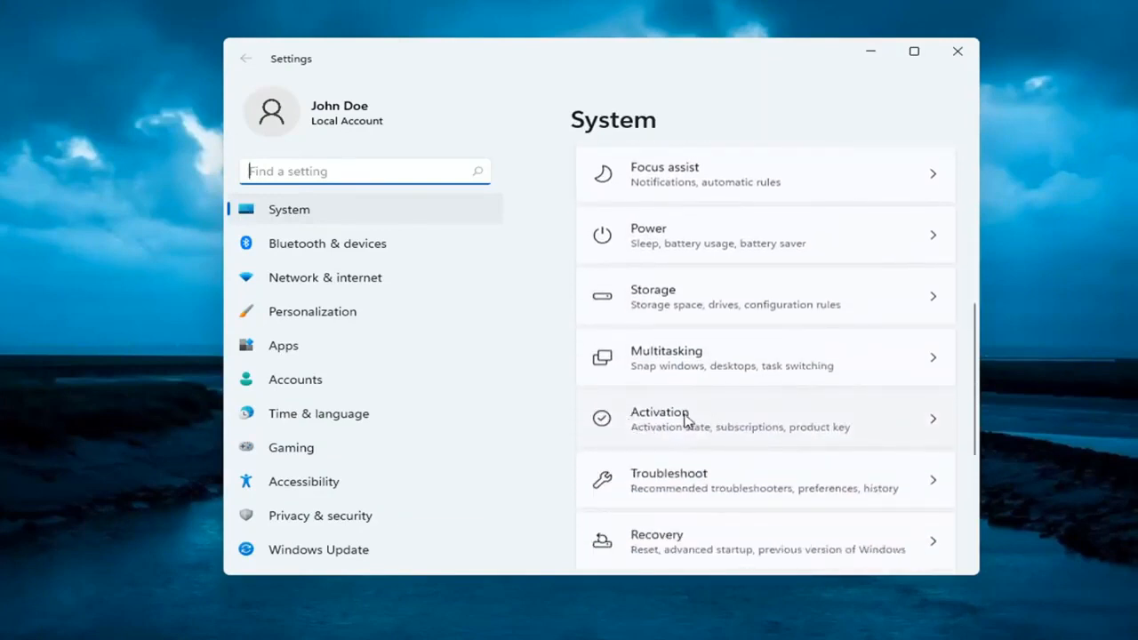
left_click(764, 419)
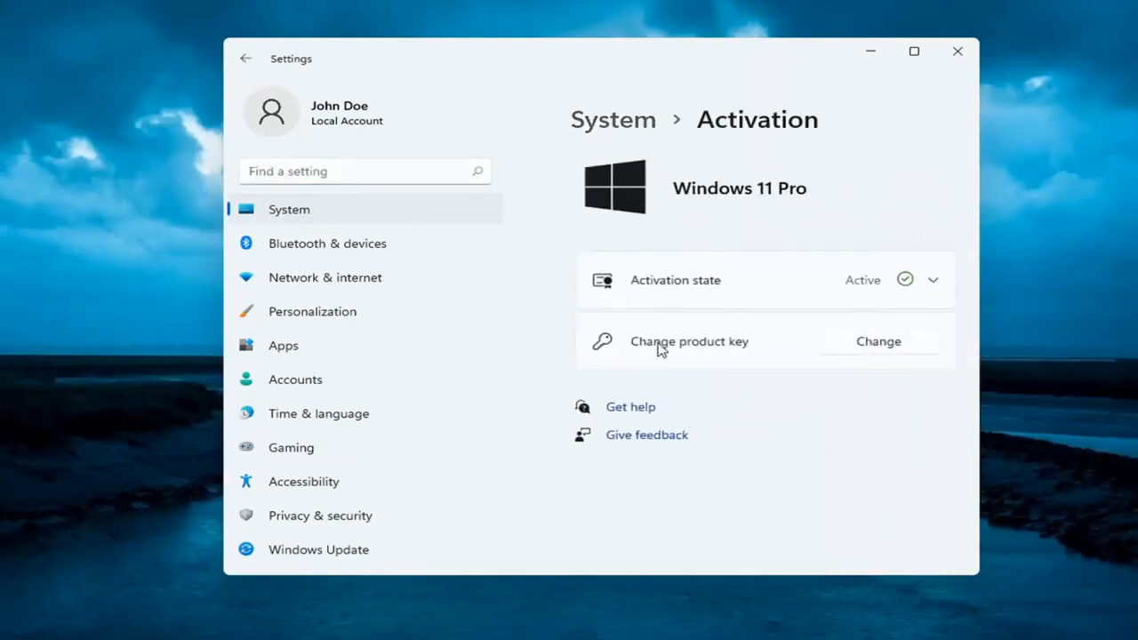
mouse_move(879, 341)
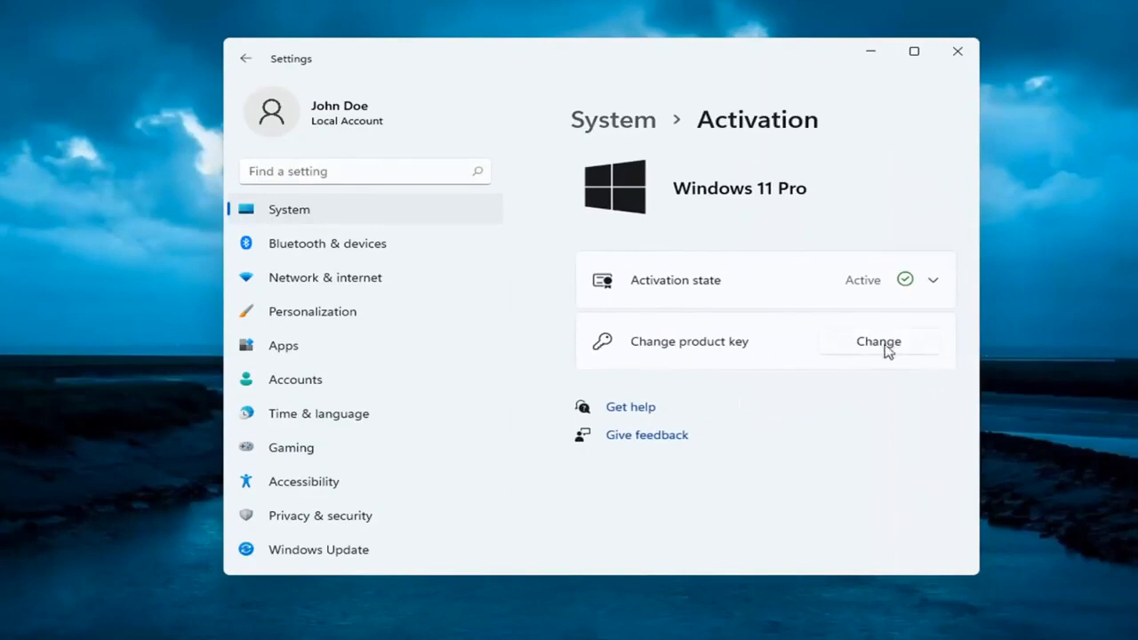
Bring up the 'Enter a product key' dialog, then cancel it without entering a key
left_click(877, 341)
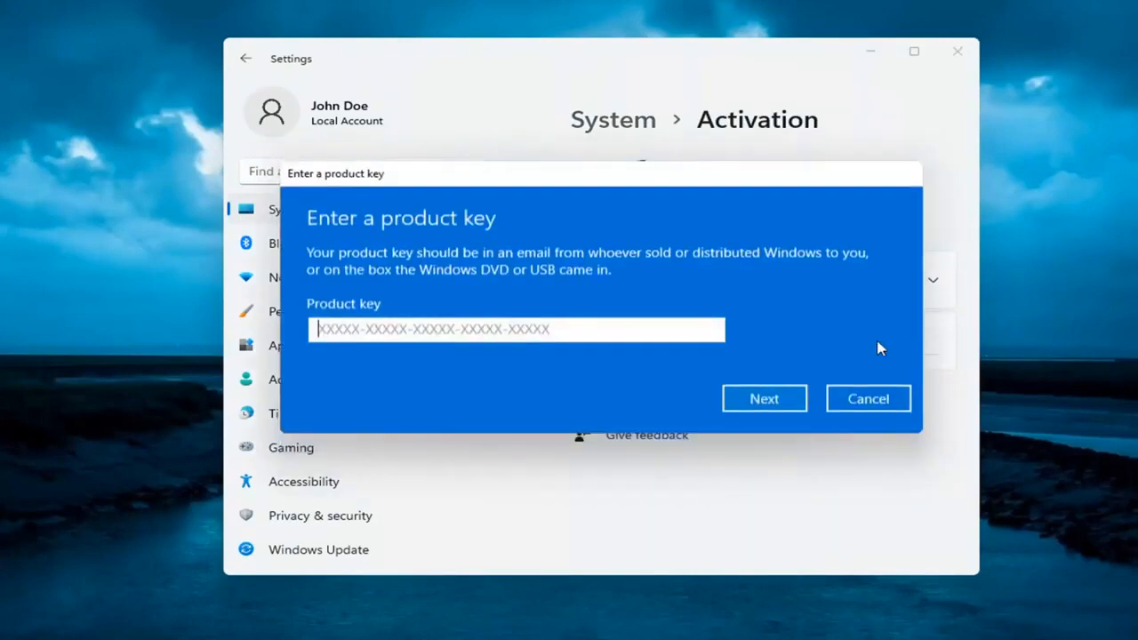
mouse_move(473, 386)
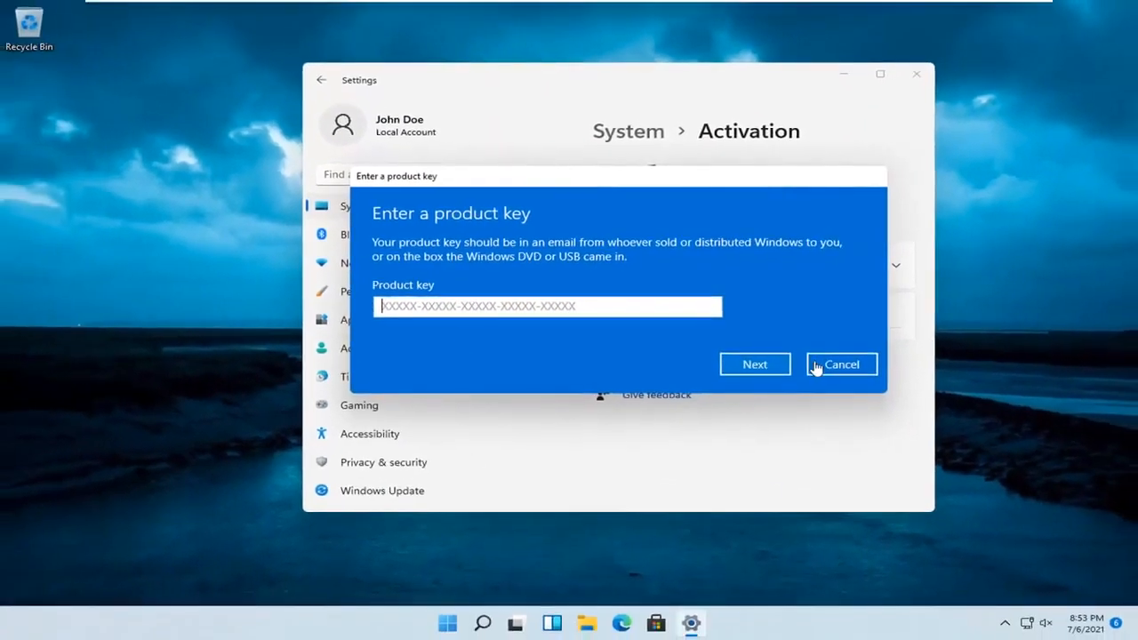
left_click(840, 364)
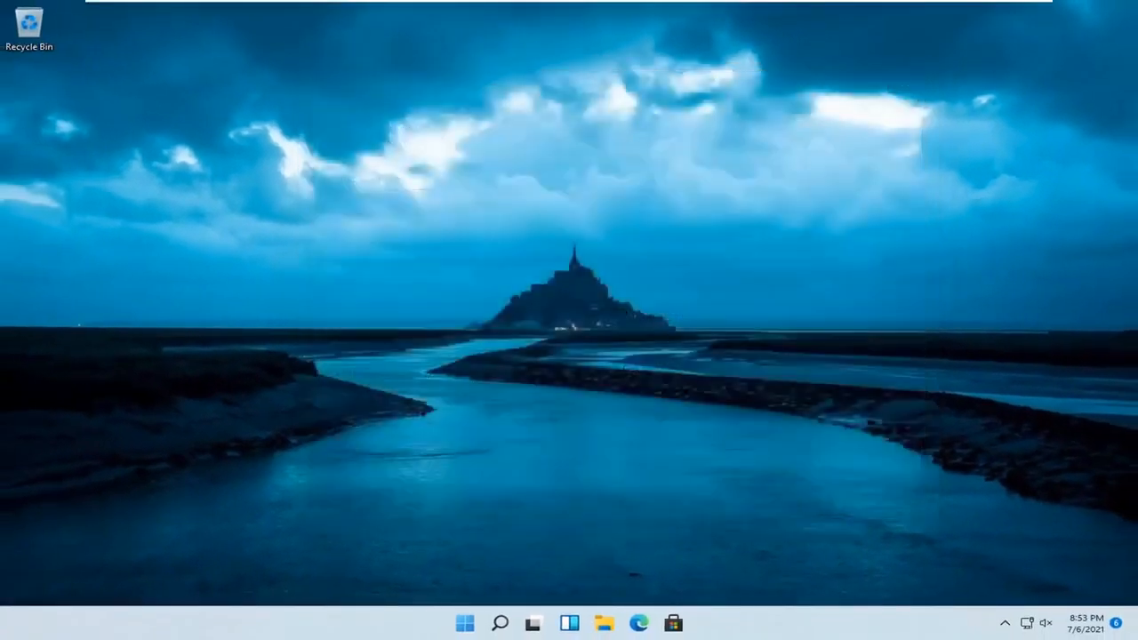